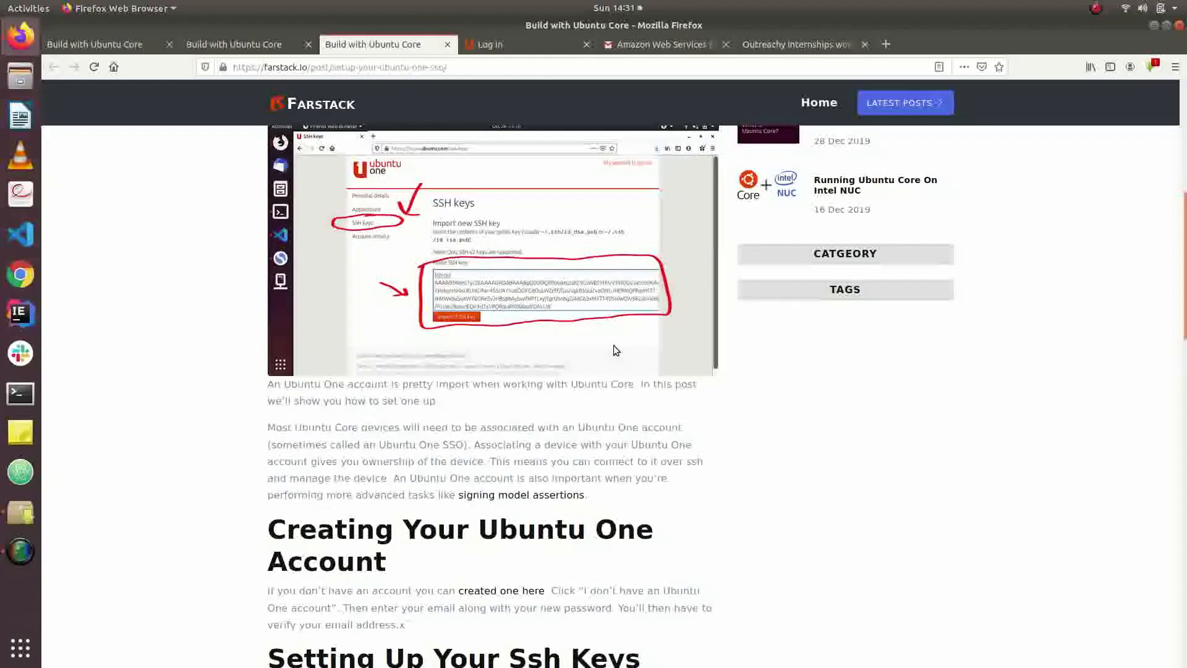
mouse_move(549, 390)
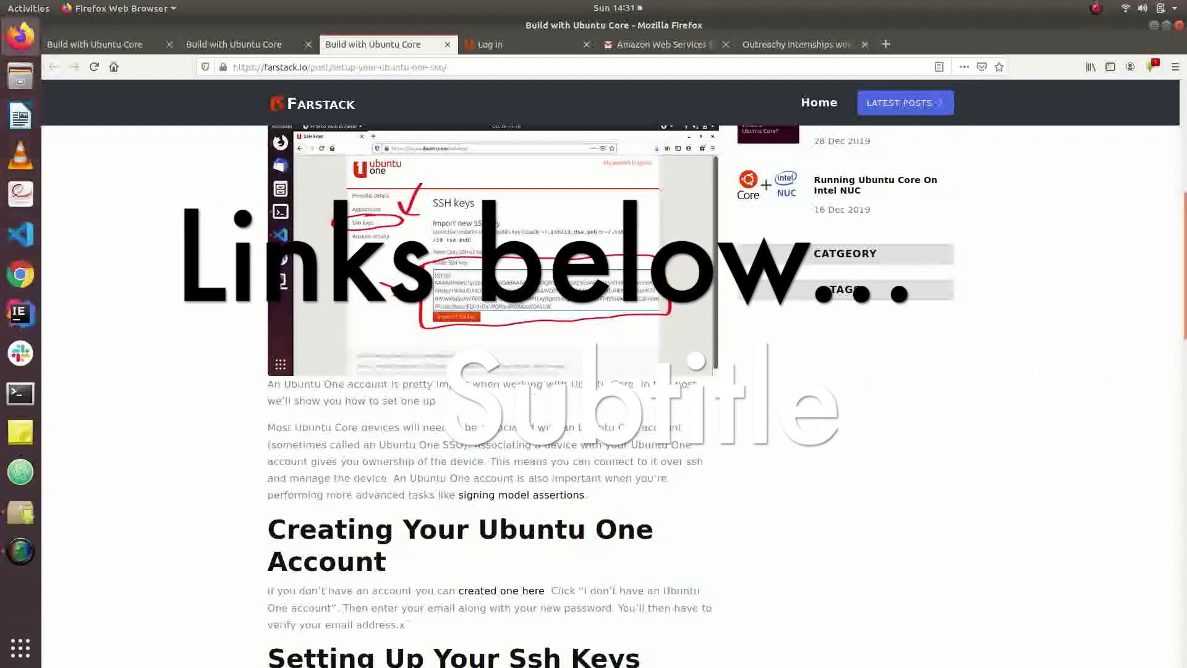
right_click(500, 591)
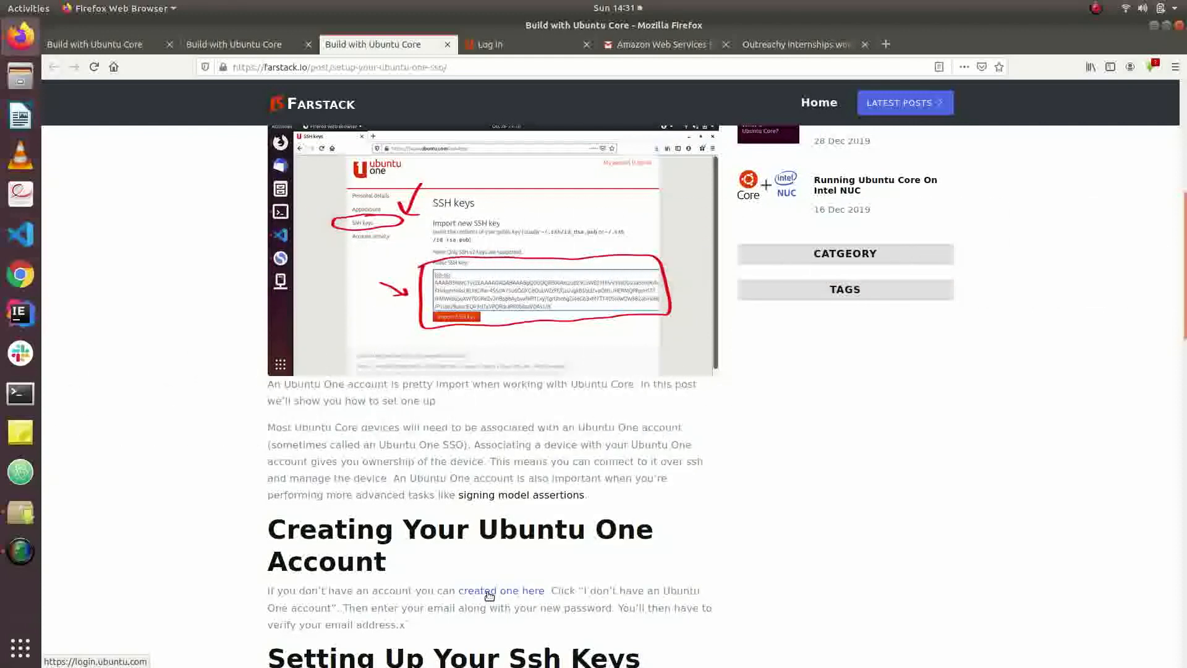
mouse_move(534, 324)
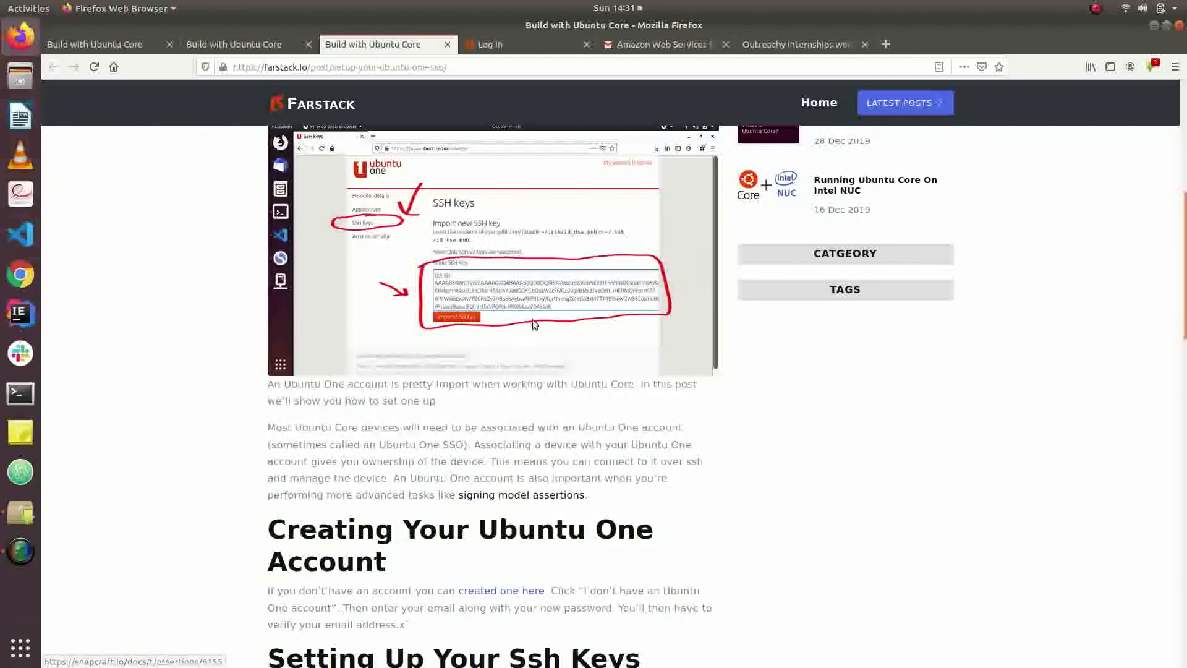
mouse_move(501, 592)
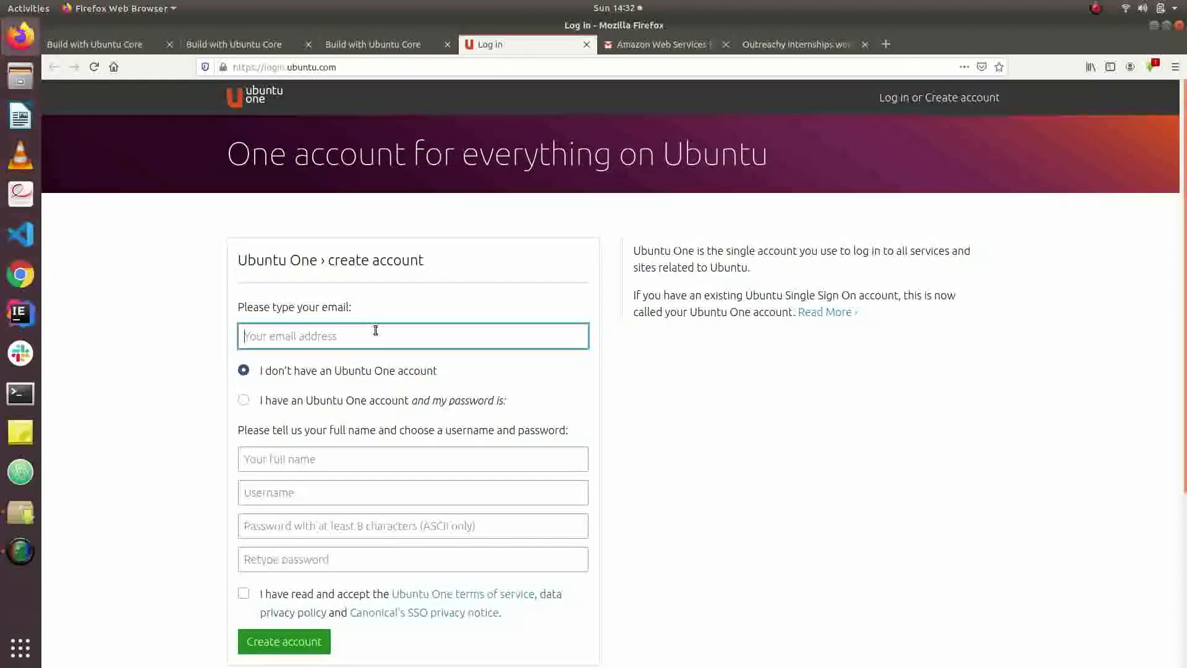
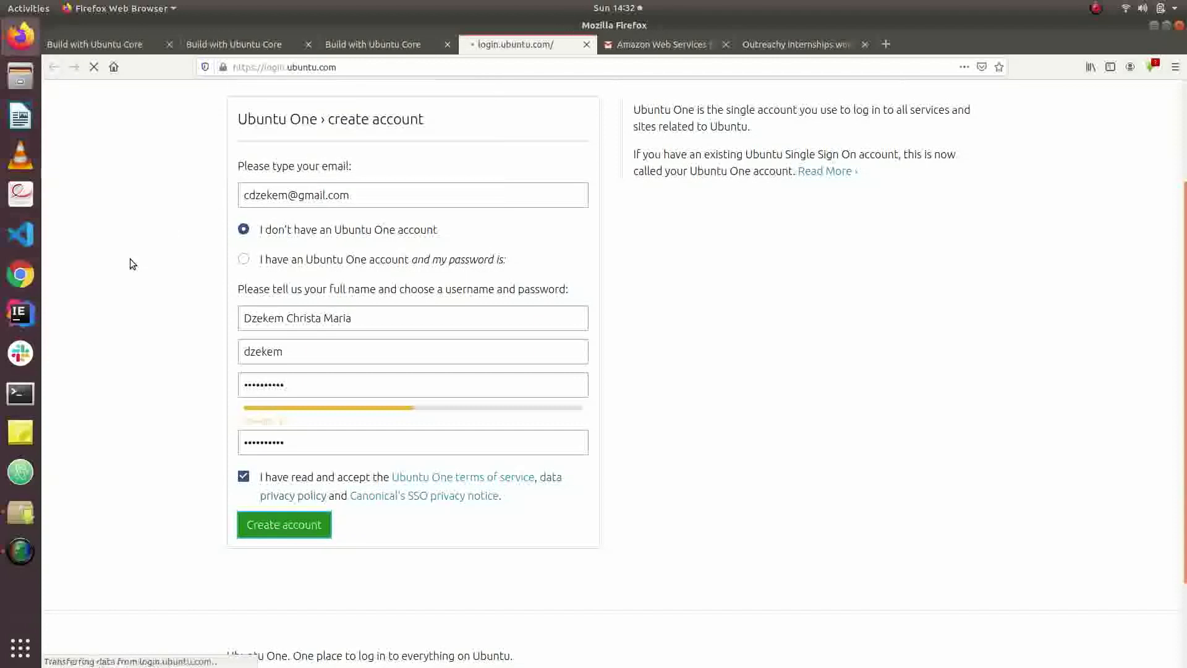
left_click(284, 524)
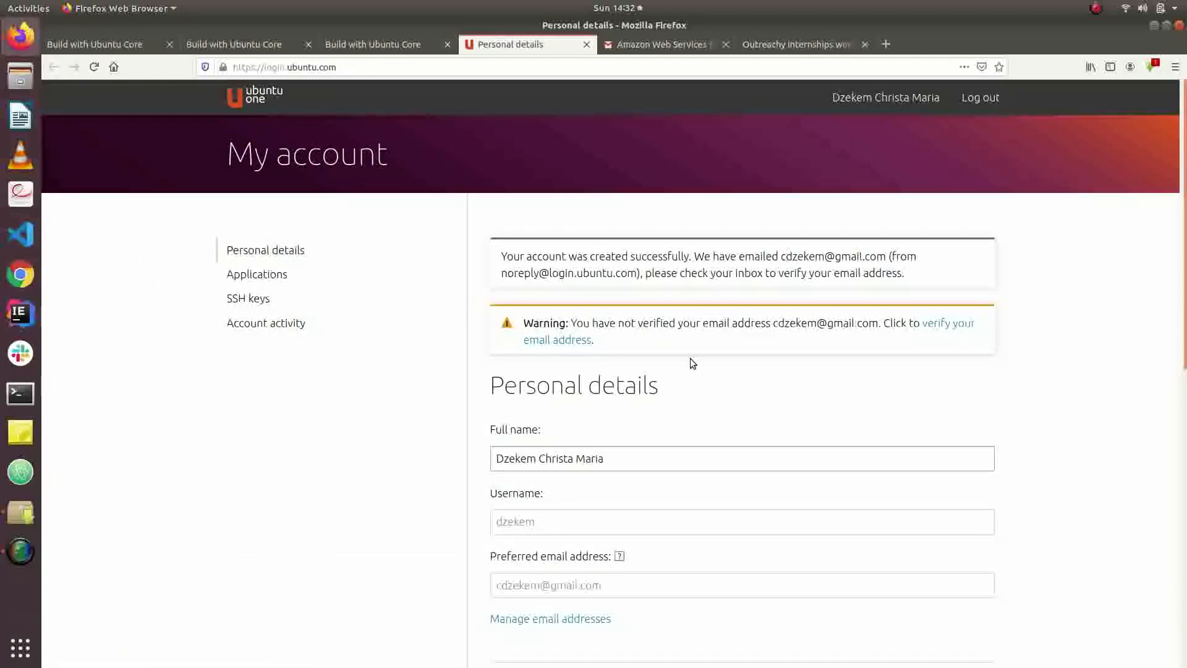
- Follow the confirmation link in the 'Finish your registration' email to verify the address
left_click(659, 45)
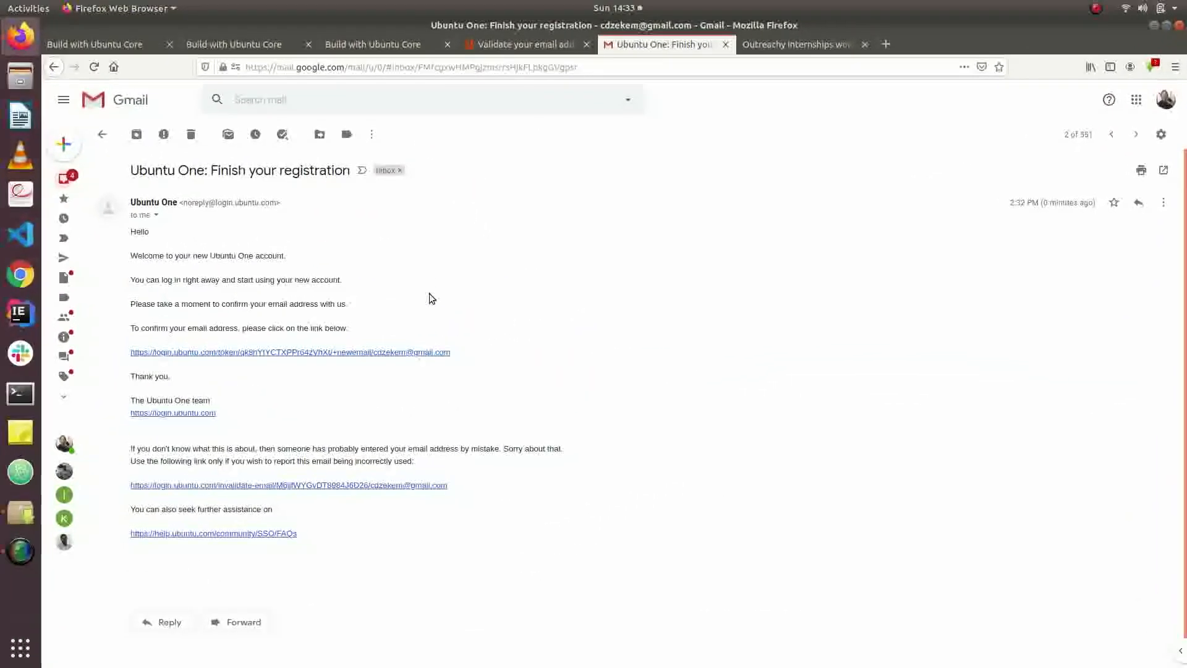
left_click(289, 353)
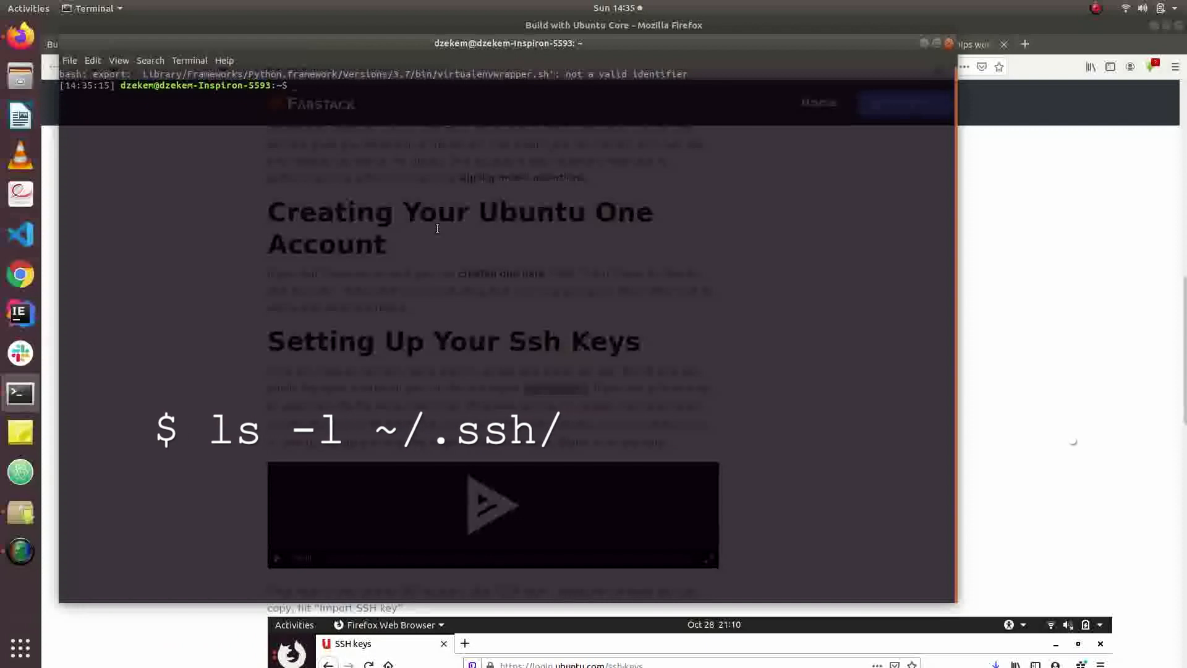
- List ~/.ssh with ls -l and copy the printed id_rsa.pub public key text
type("ls -l ~/.ssh")
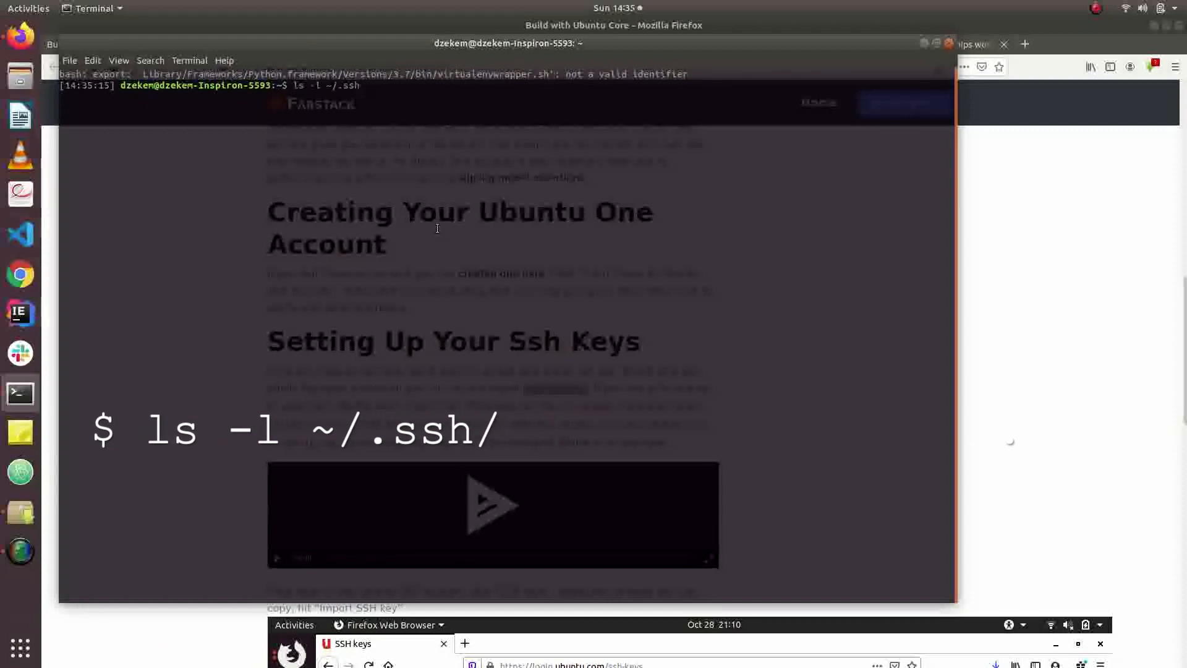
key("Return")
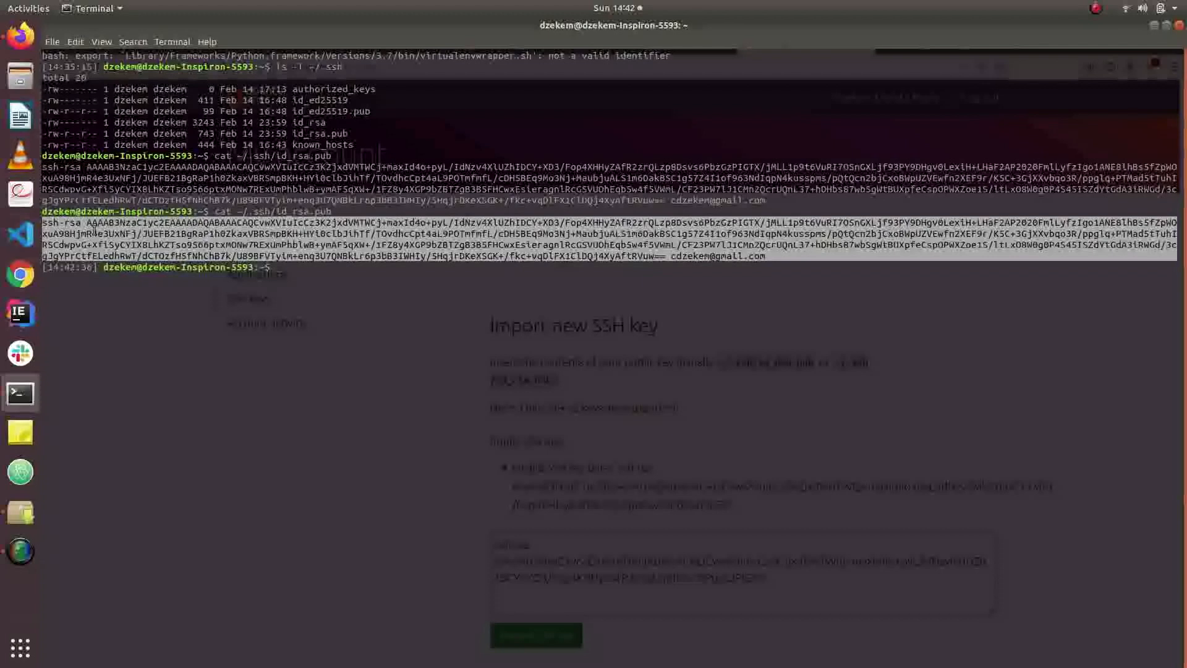
right_click(114, 237)
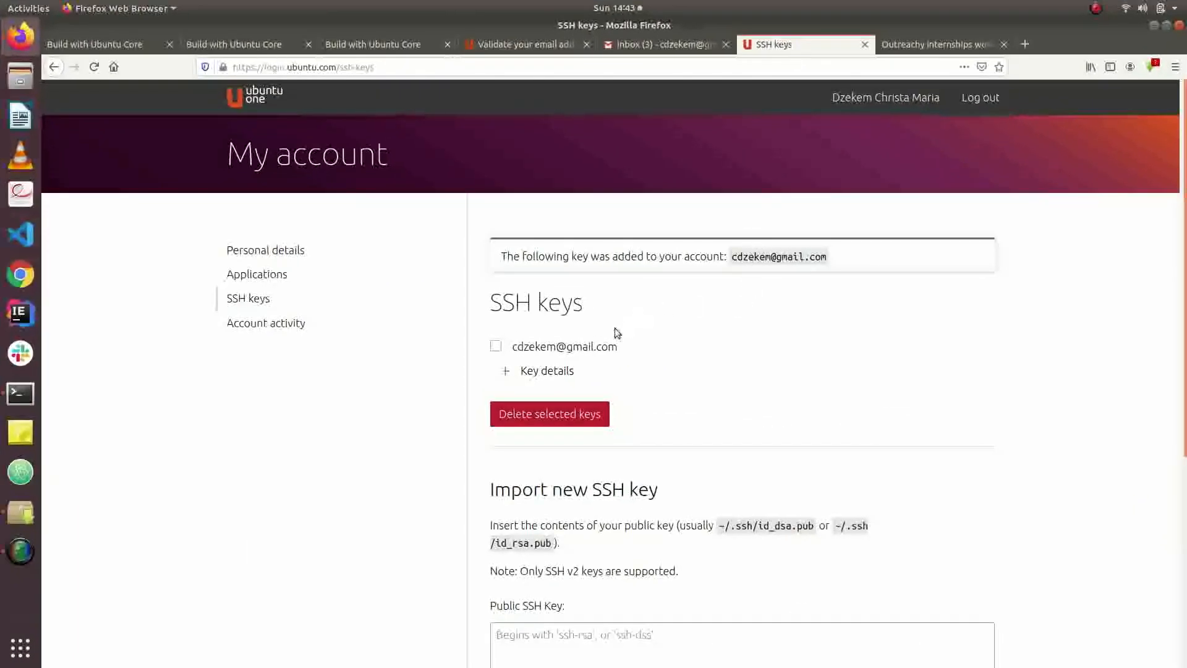
- Paste the public key into the Public SSH Key box and import it
scroll("down", 3)
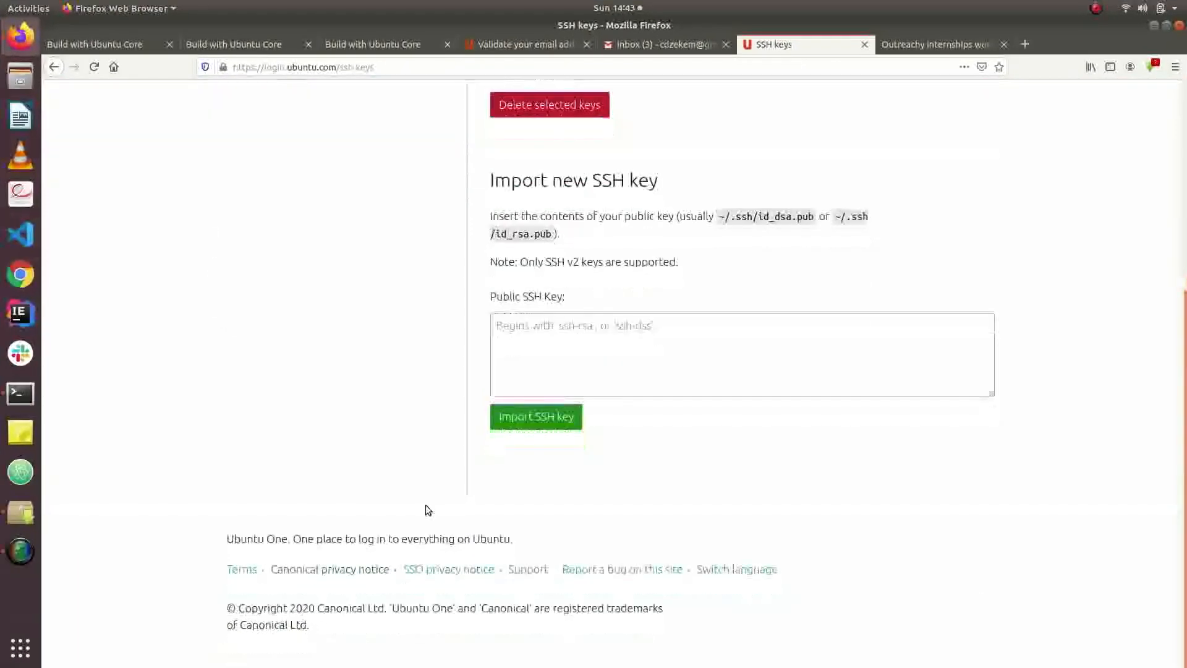
left_click(535, 416)
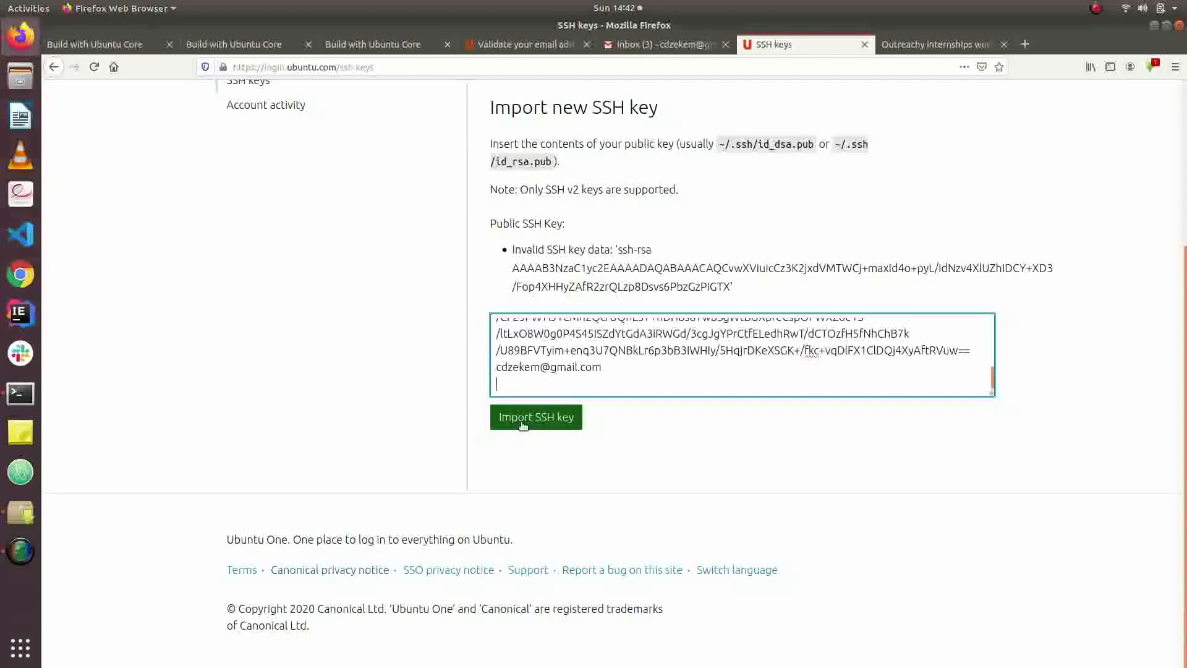
left_click(536, 417)
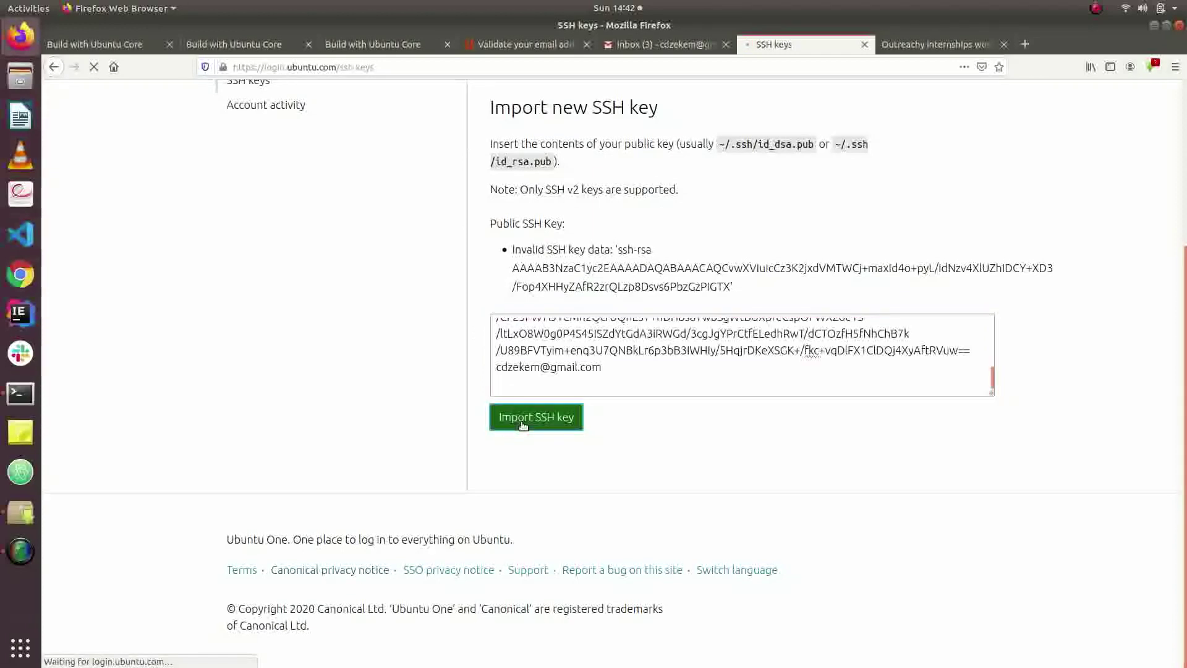
left_click(535, 417)
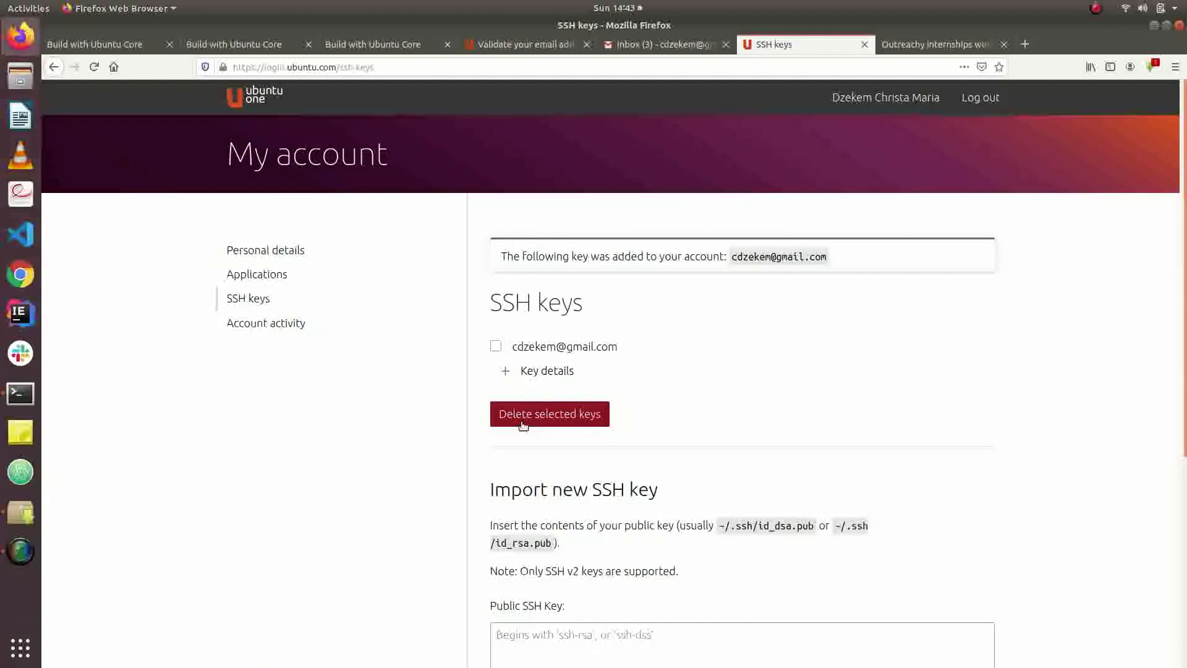
scroll("down", 3)
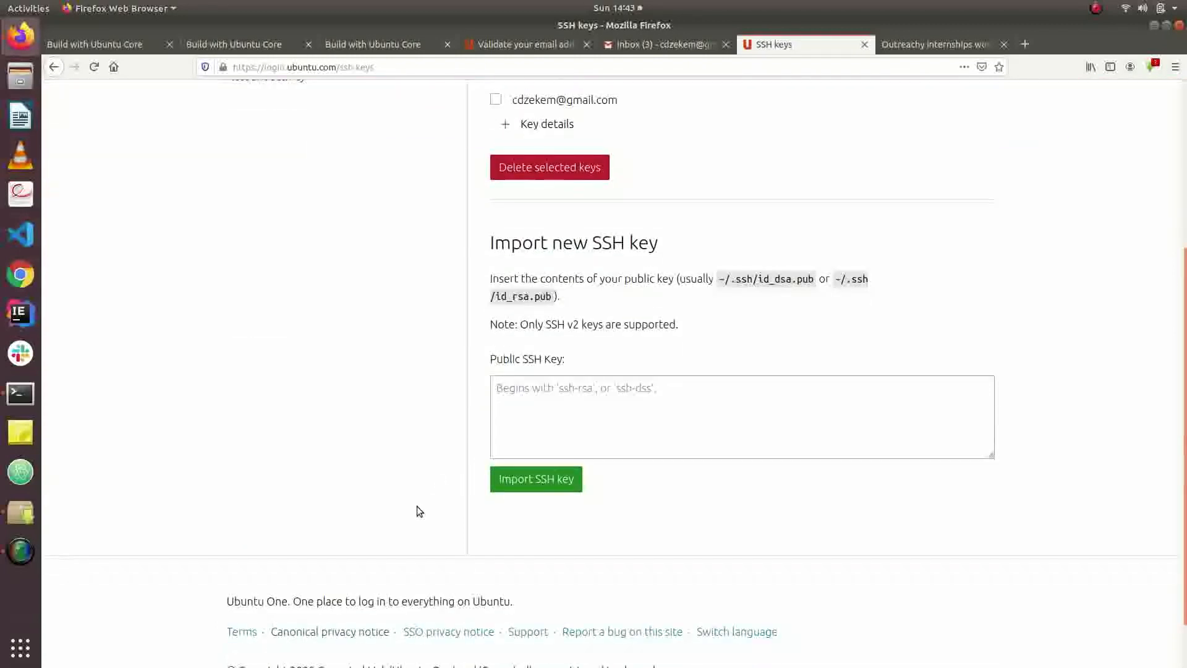